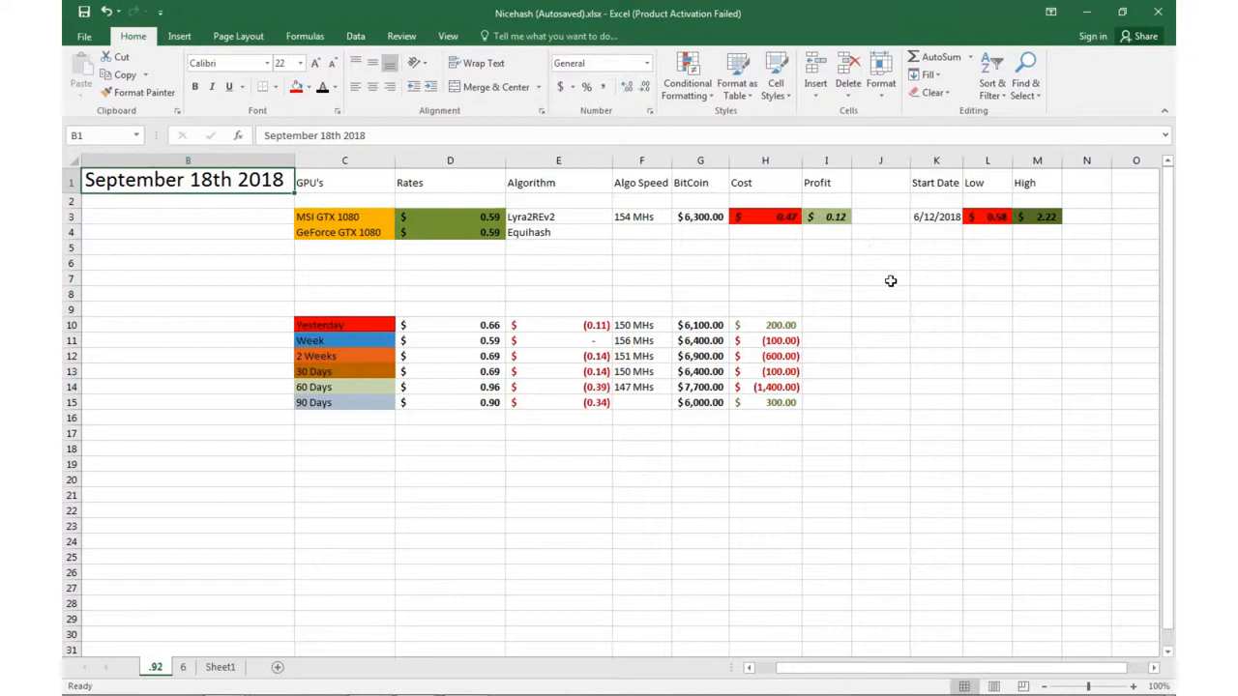
{"action": "mouse_move", "coordinate": [796, 247]}
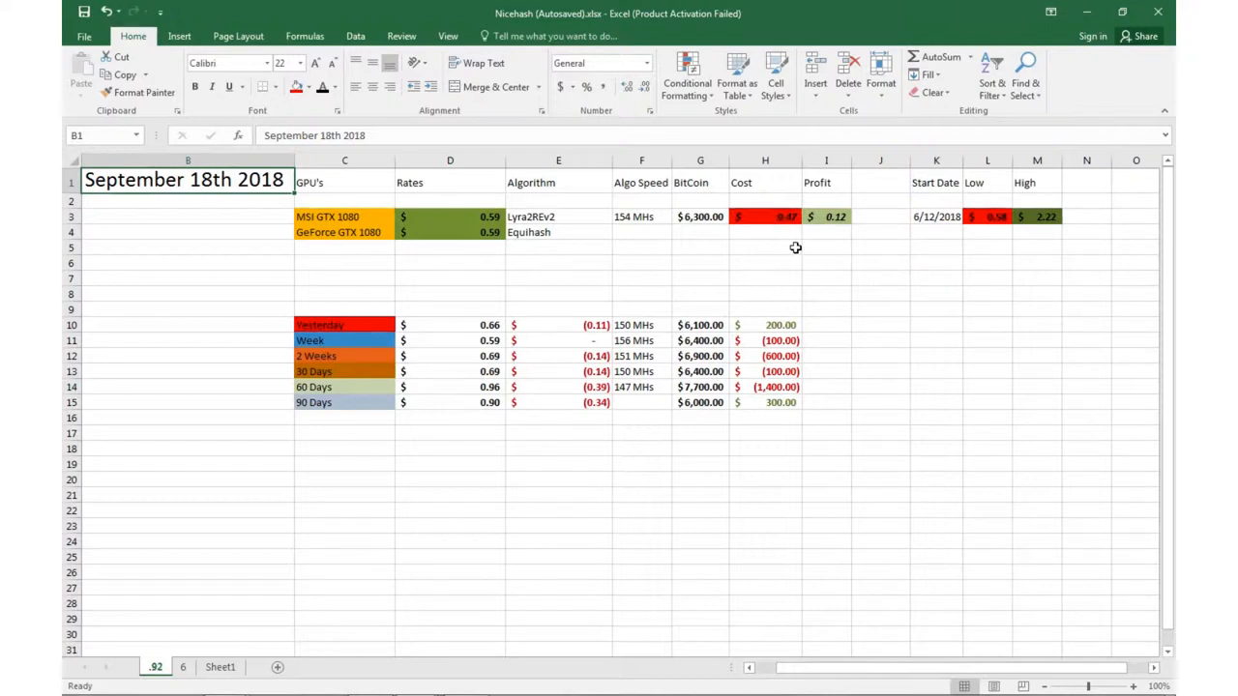
{"action": "mouse_move", "coordinate": [724, 256]}
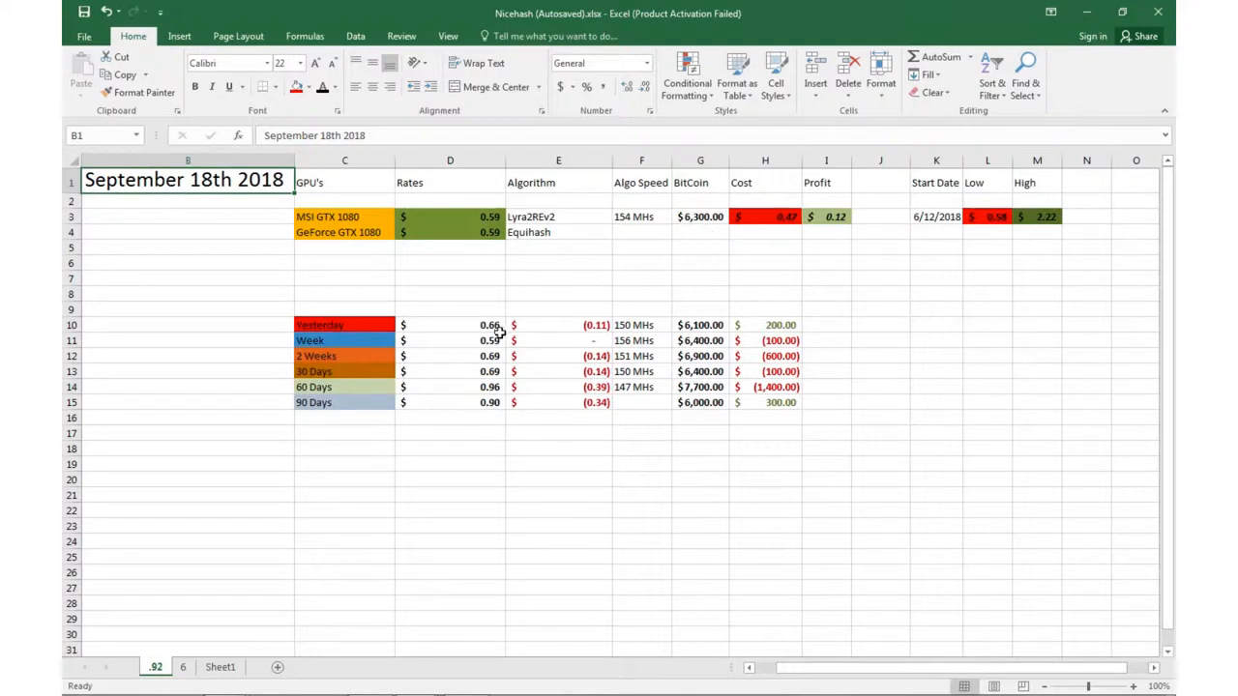
{"action": "mouse_move", "coordinate": [592, 325]}
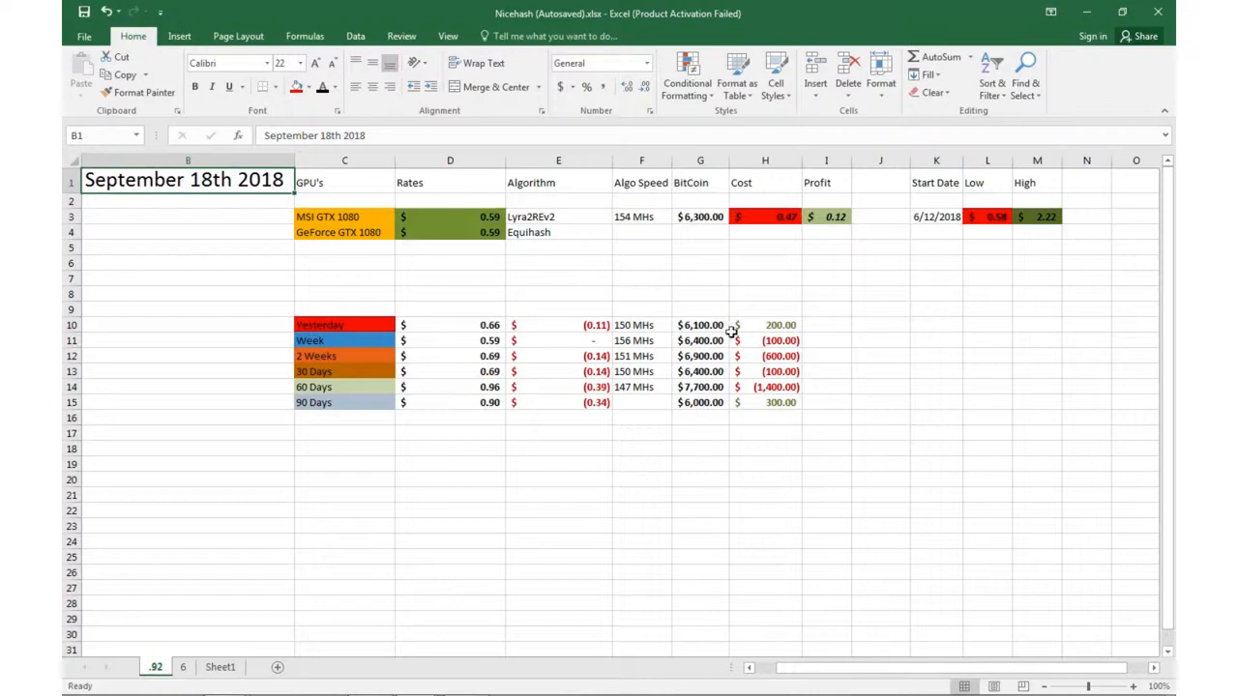
{"action": "mouse_move", "coordinate": [805, 316]}
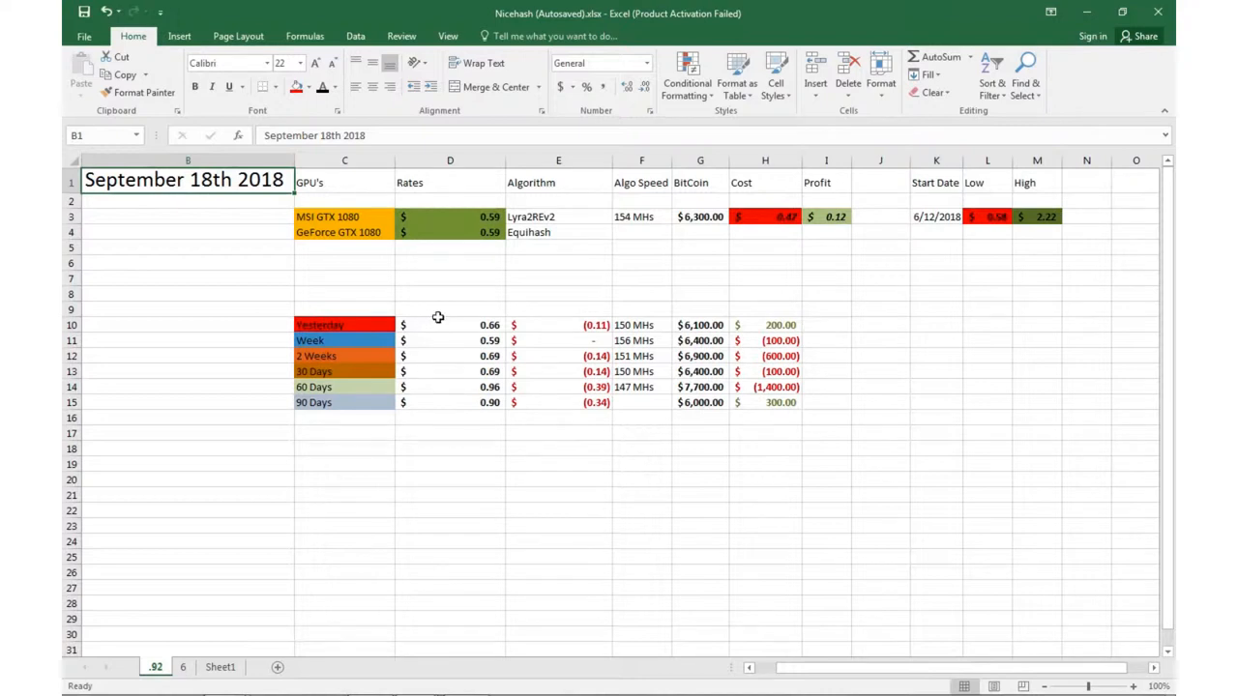
{"action": "mouse_move", "coordinate": [615, 341]}
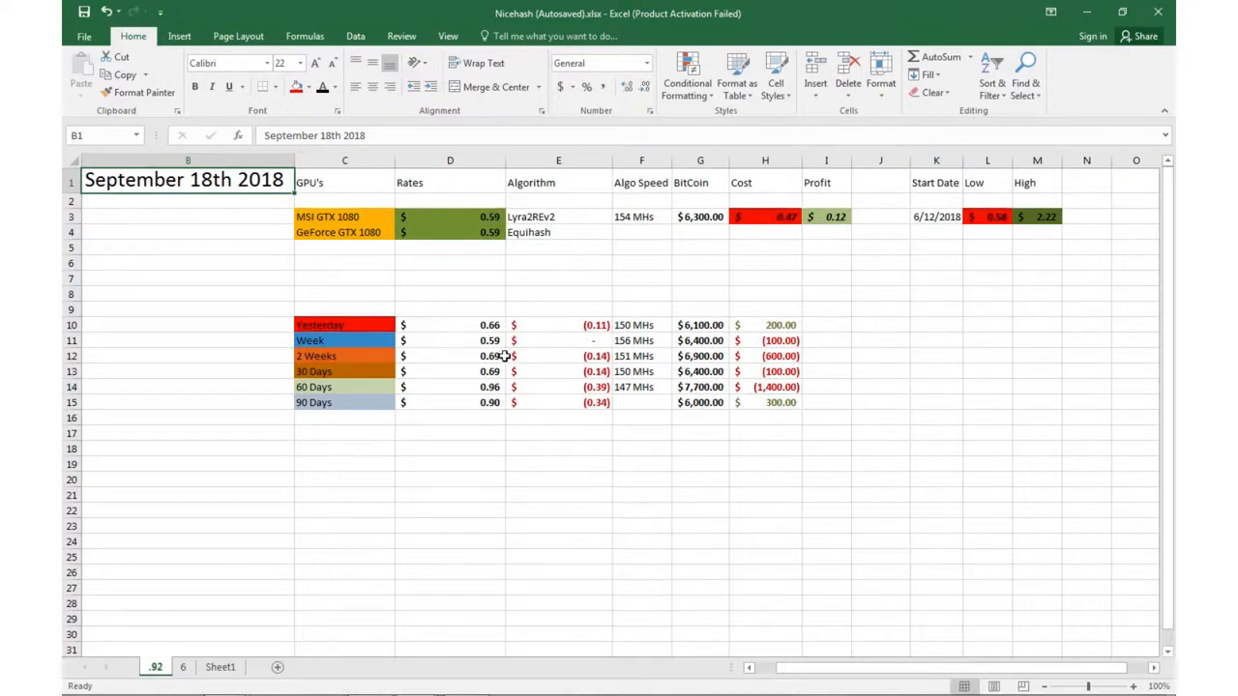
{"action": "mouse_move", "coordinate": [503, 371]}
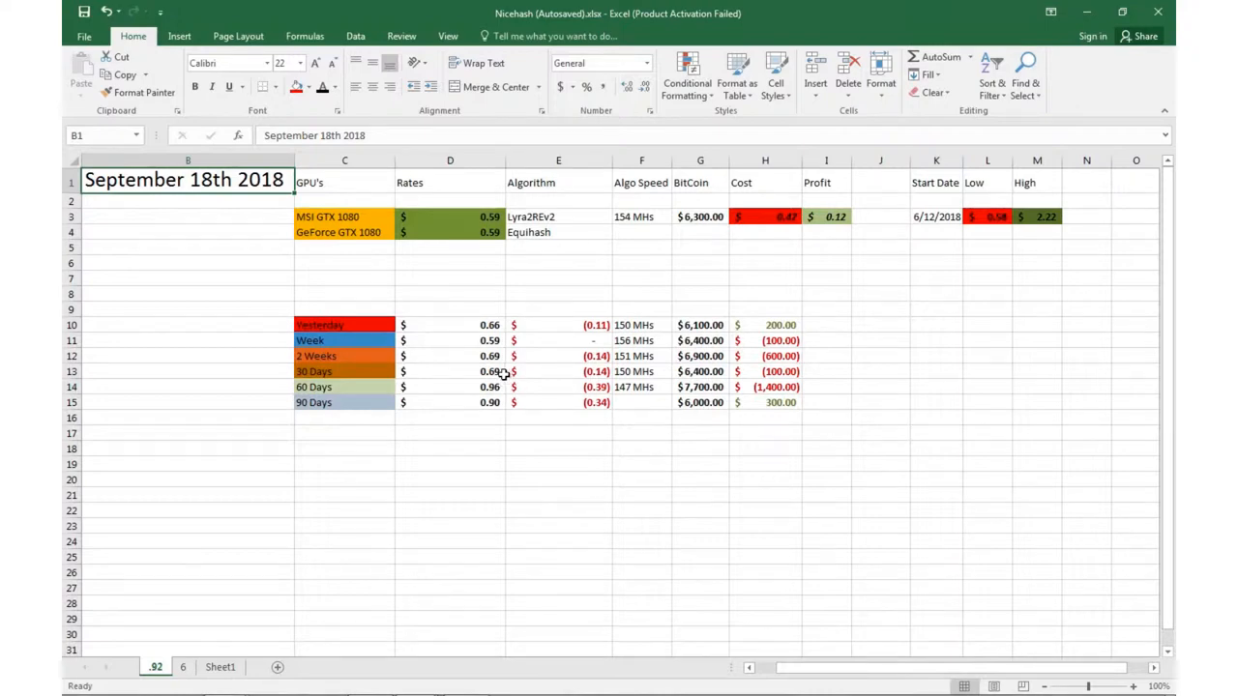
{"action": "mouse_move", "coordinate": [711, 384]}
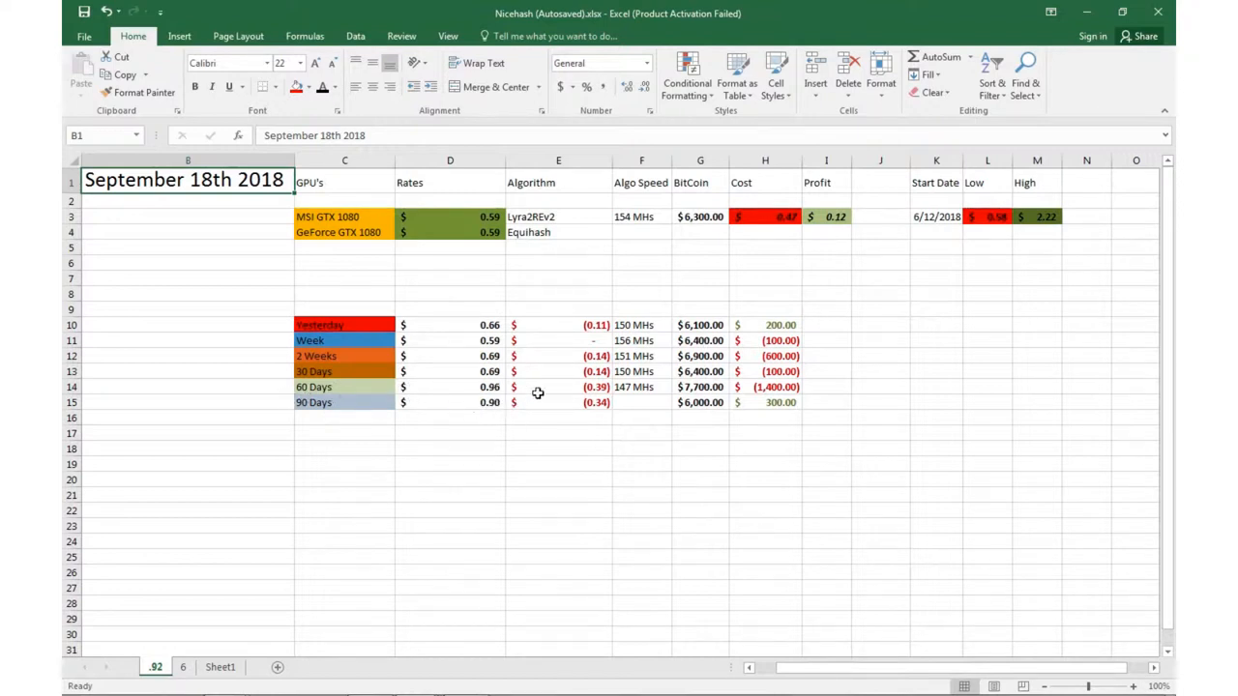
{"action": "mouse_move", "coordinate": [638, 401]}
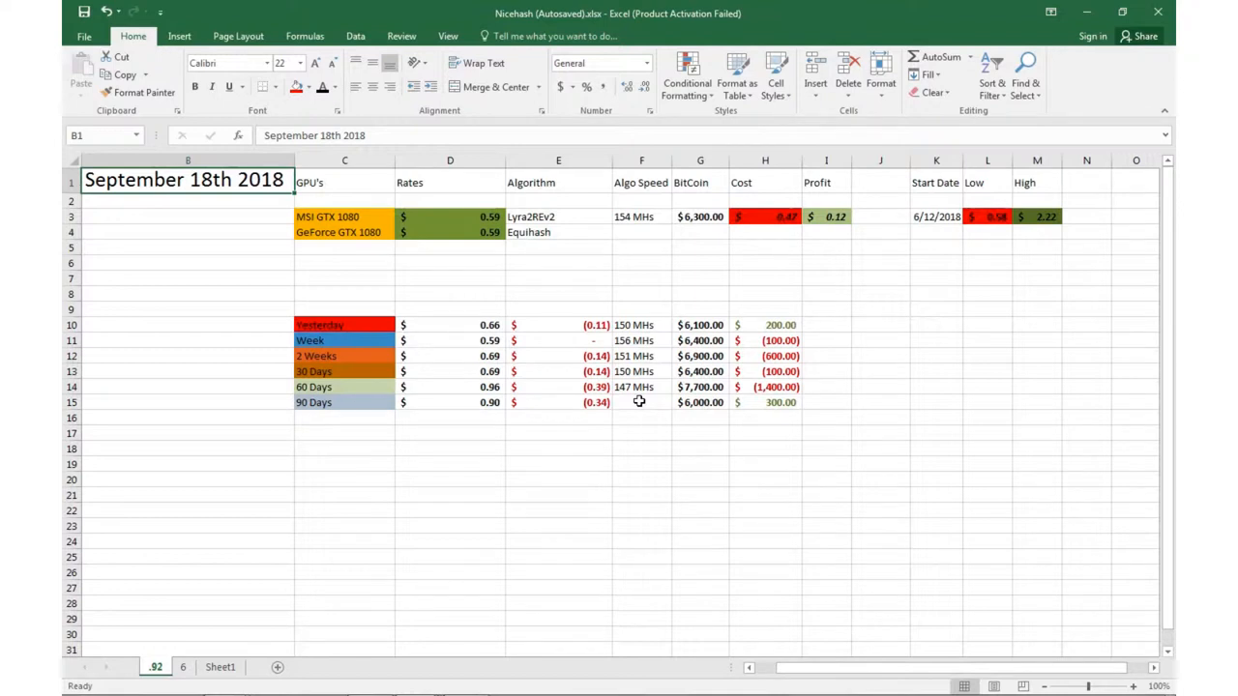
{"action": "mouse_move", "coordinate": [634, 394]}
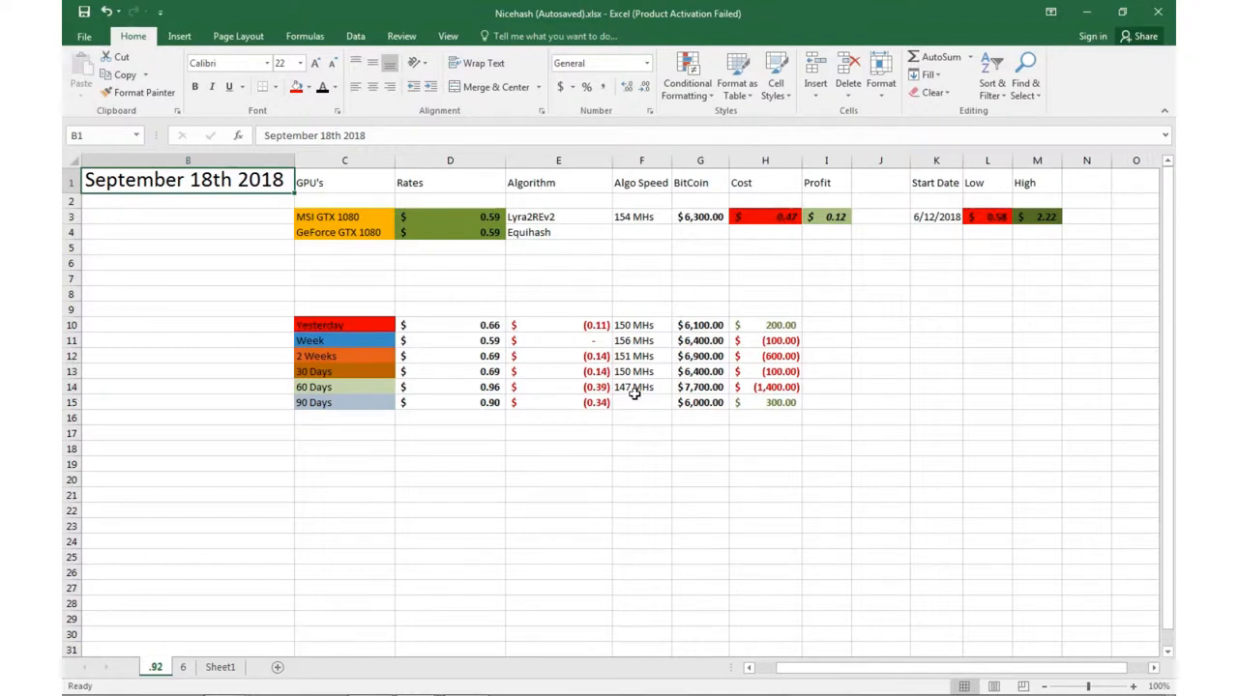
{"action": "mouse_move", "coordinate": [360, 546]}
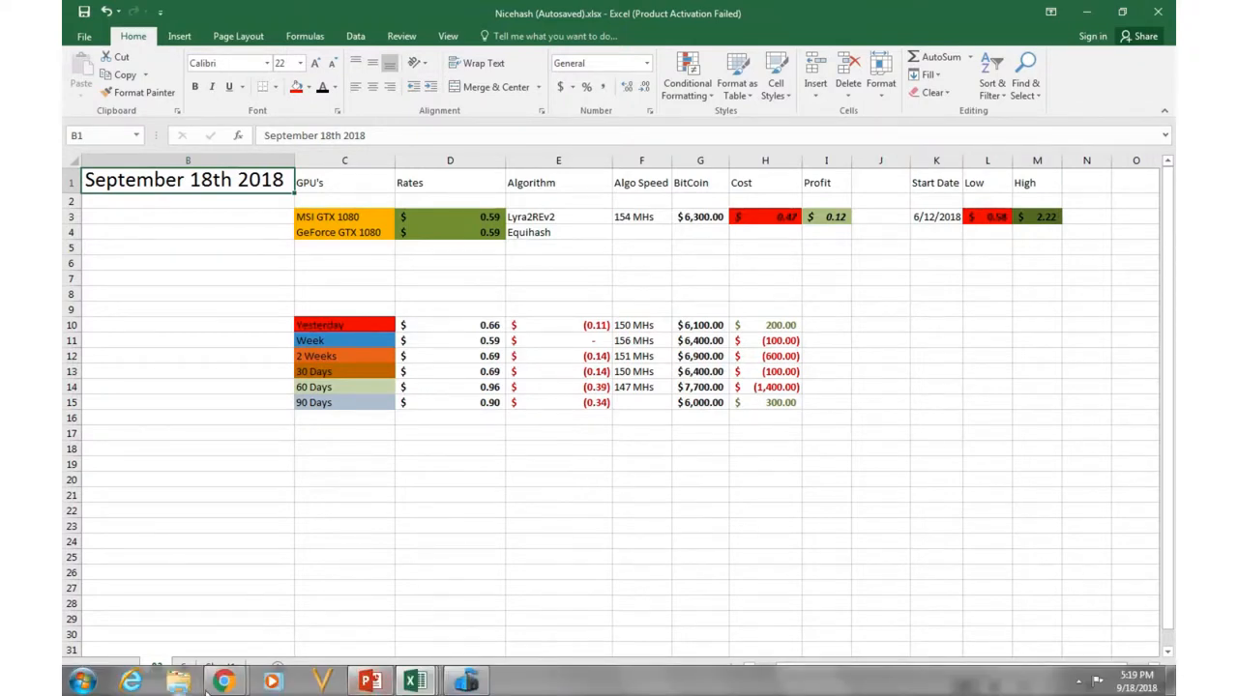
- Switch to Chrome to show the Bitfinex BTC/USD daily chart with its drawn wedge trendlines
{"action": "left_click", "coordinate": [222, 682]}
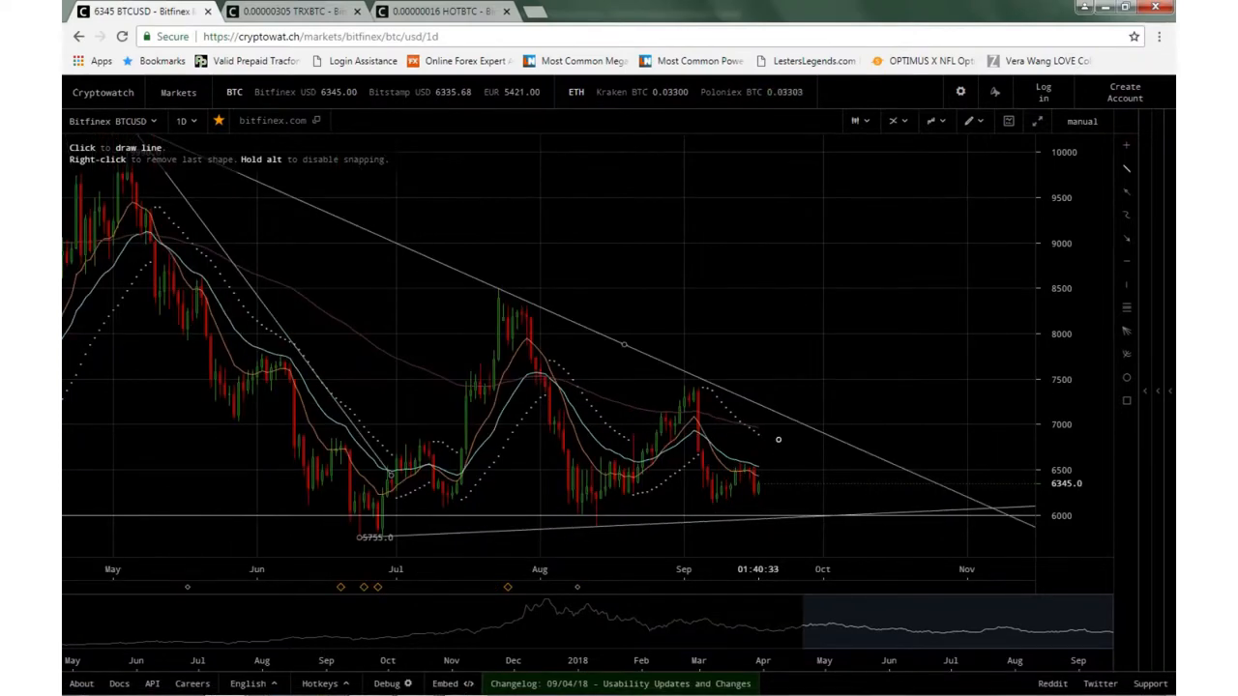
{"action": "mouse_move", "coordinate": [810, 478]}
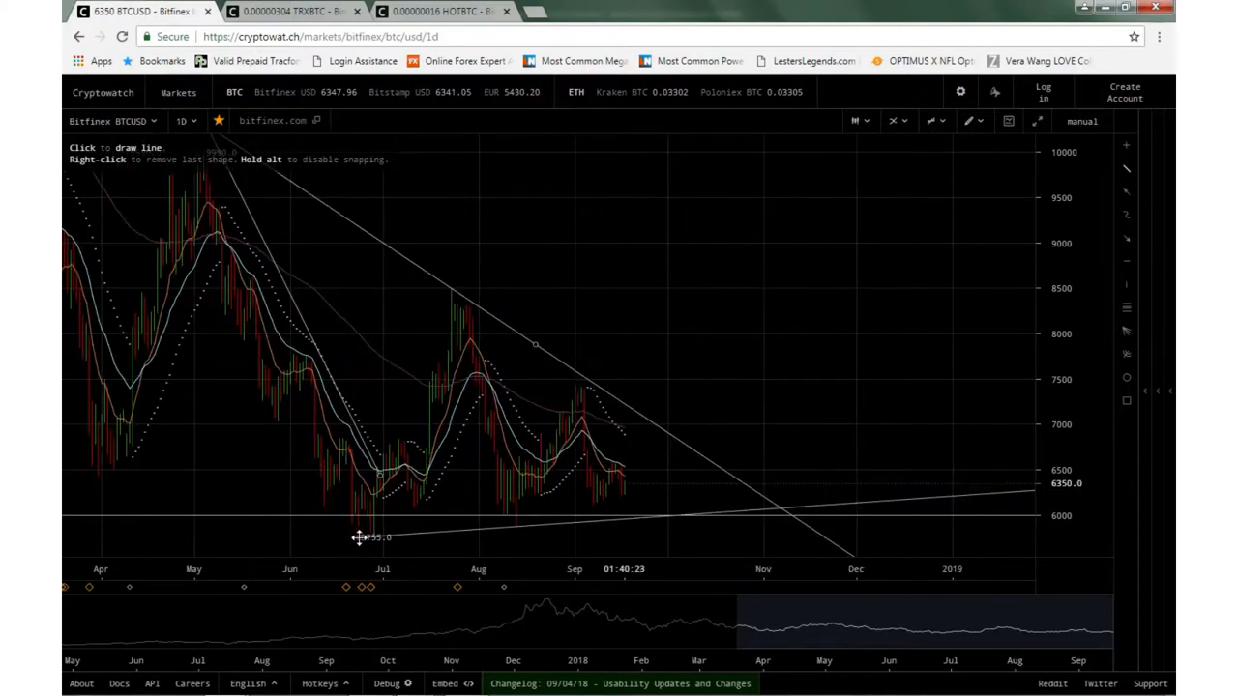
{"action": "mouse_move", "coordinate": [516, 532]}
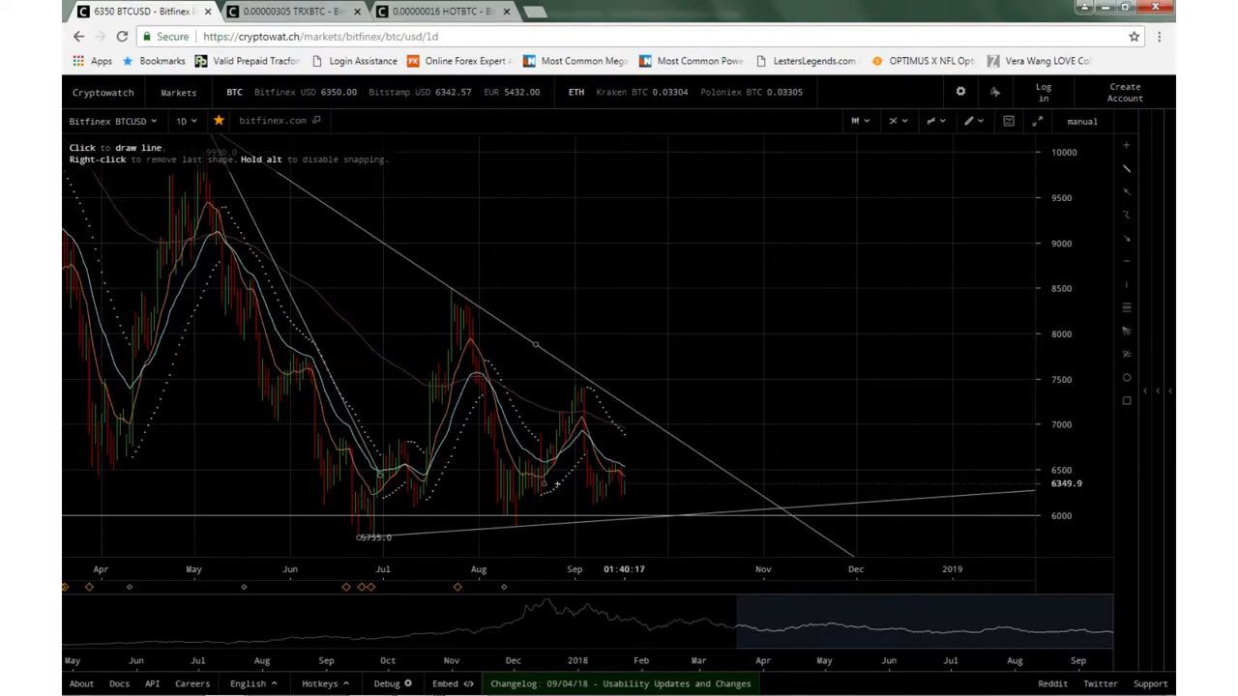
{"action": "mouse_move", "coordinate": [853, 435]}
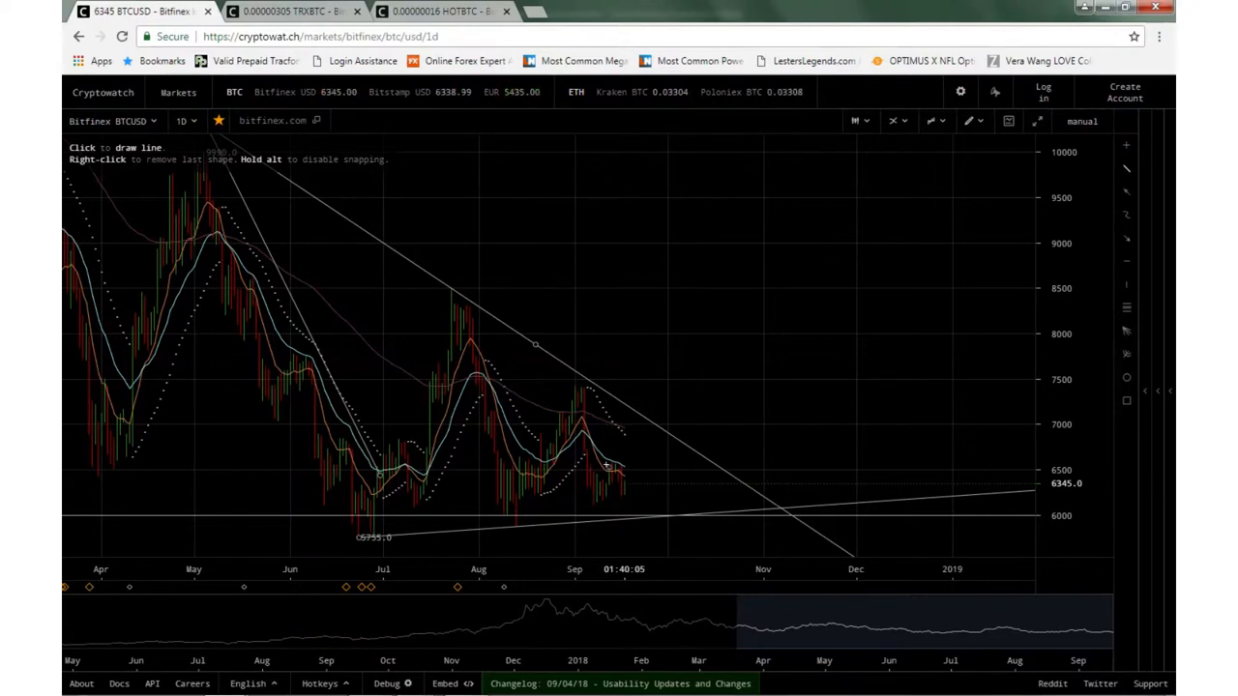
{"action": "mouse_move", "coordinate": [627, 458]}
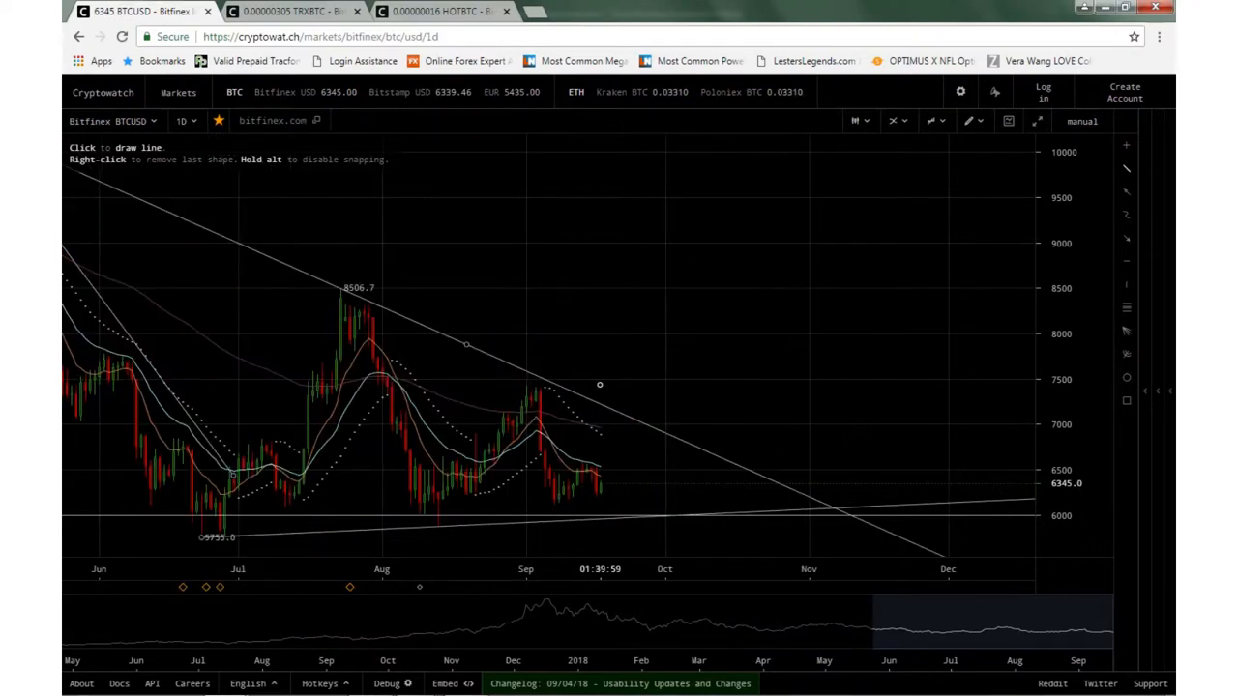
{"action": "mouse_move", "coordinate": [797, 483]}
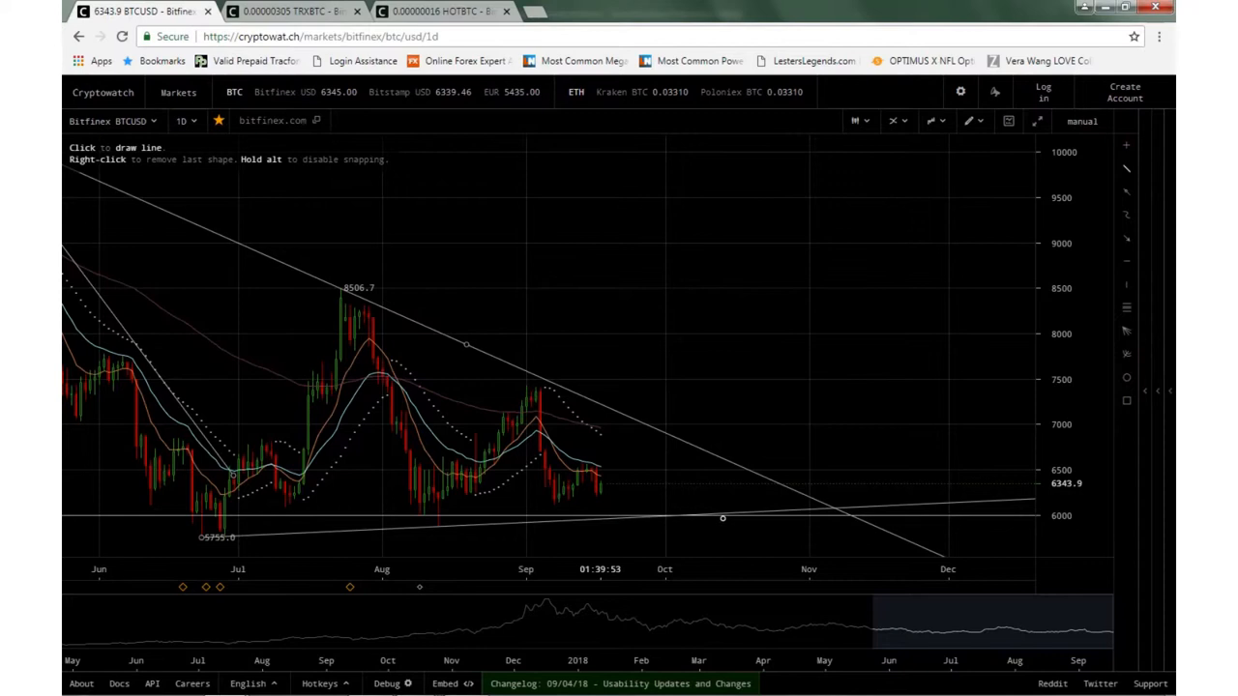
{"action": "mouse_move", "coordinate": [673, 502]}
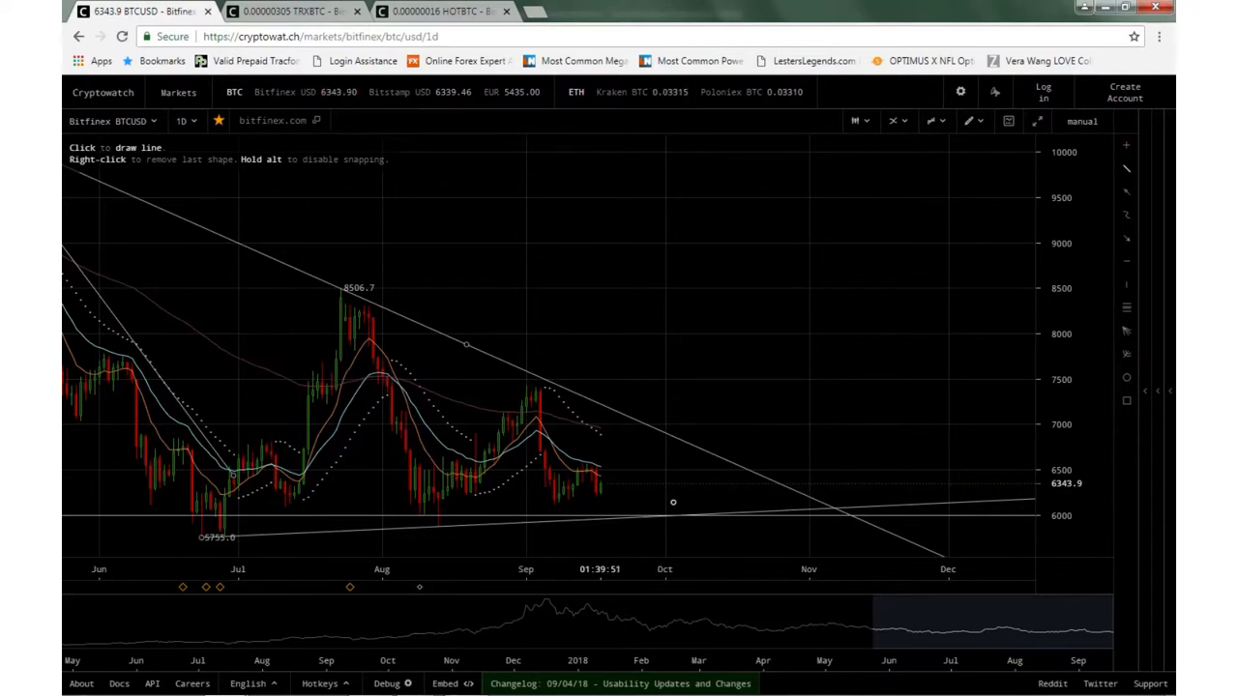
{"action": "mouse_move", "coordinate": [836, 285]}
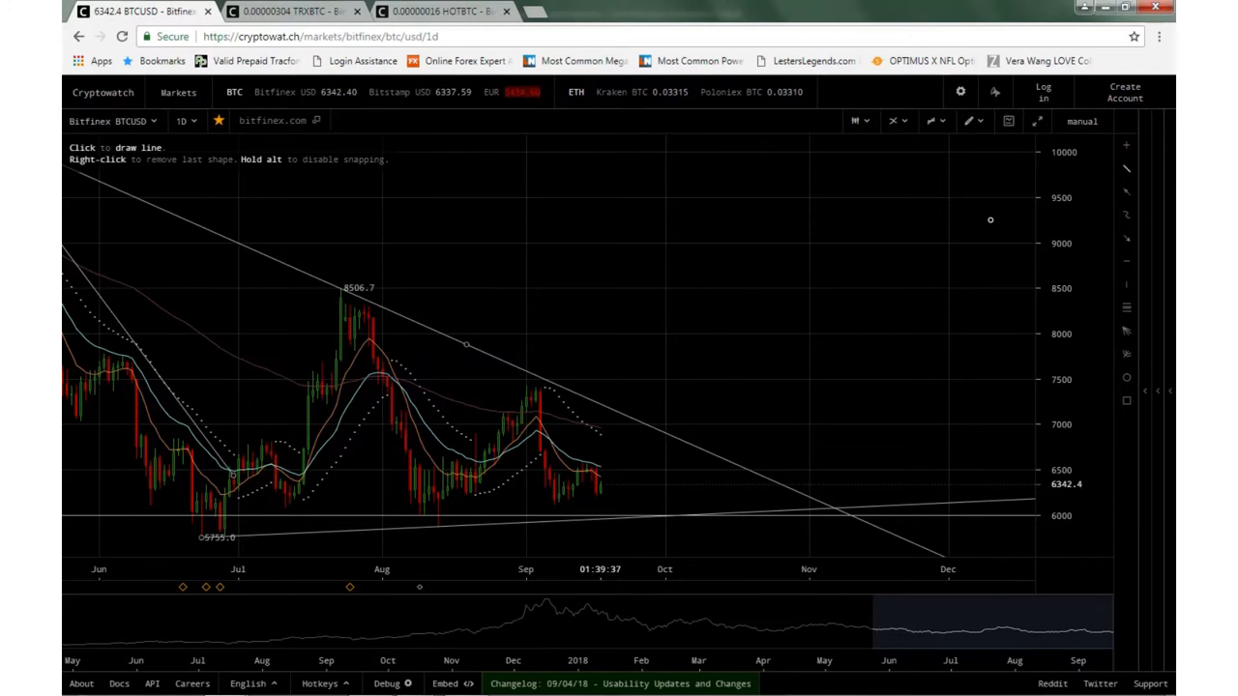
{"action": "mouse_move", "coordinate": [953, 211]}
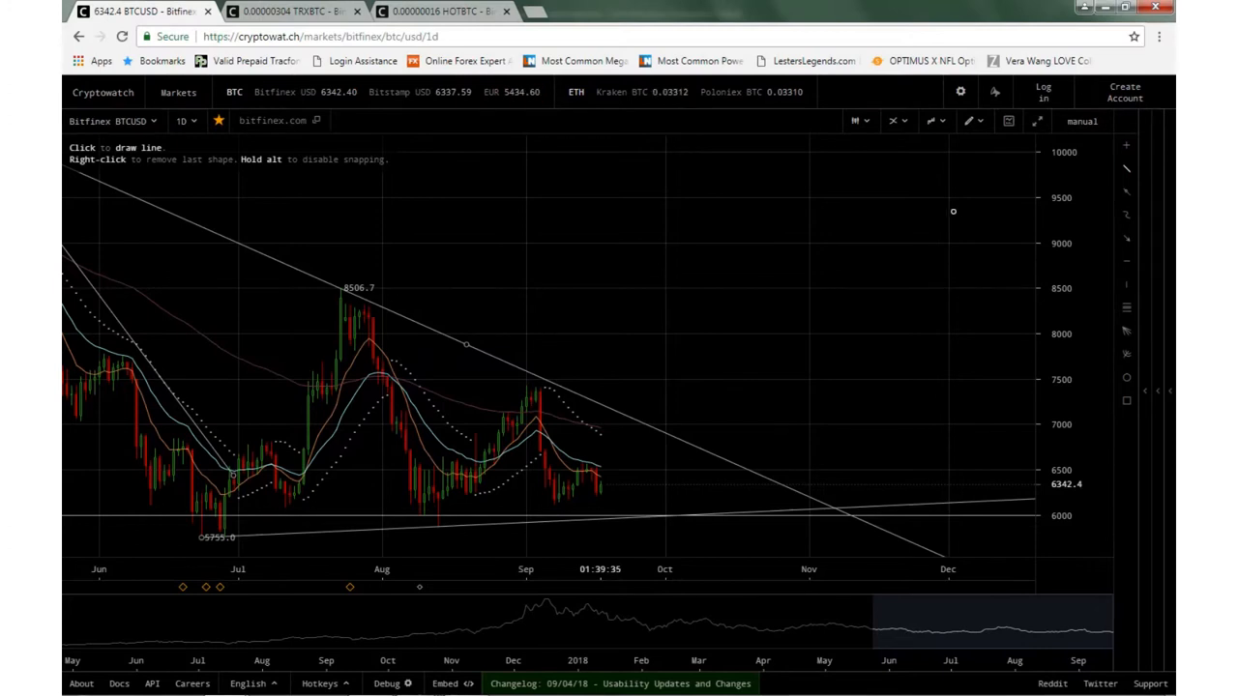
{"action": "mouse_move", "coordinate": [867, 317]}
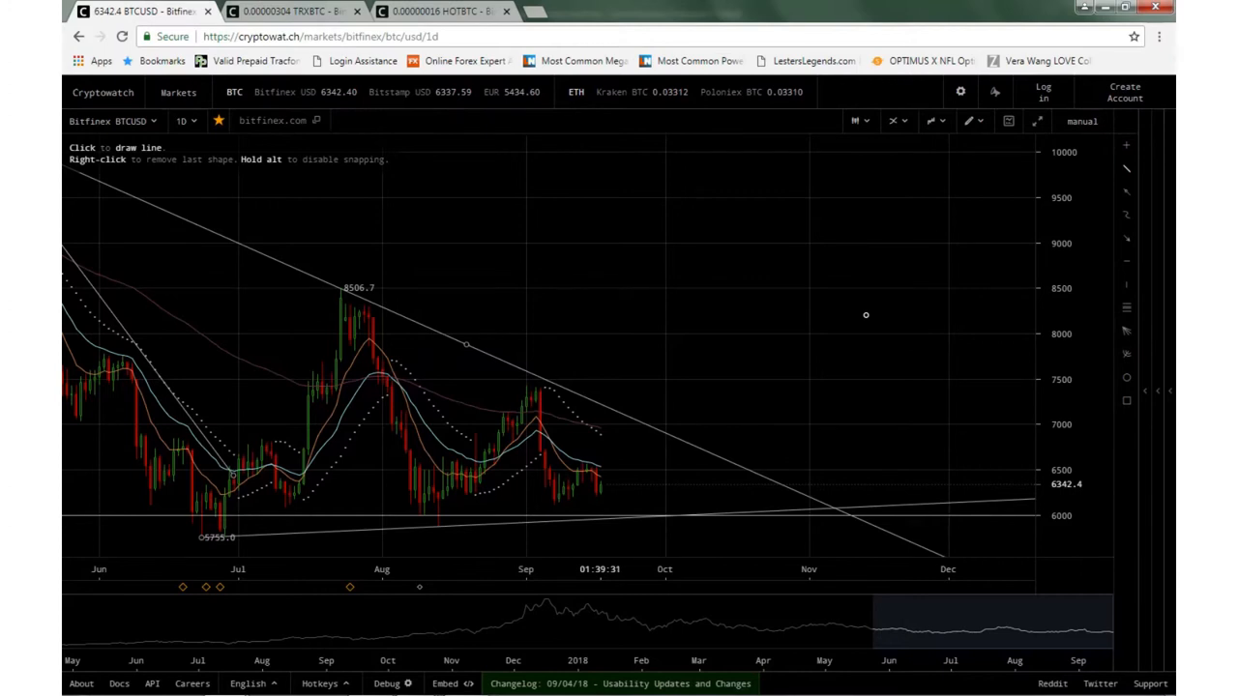
{"action": "mouse_move", "coordinate": [595, 467]}
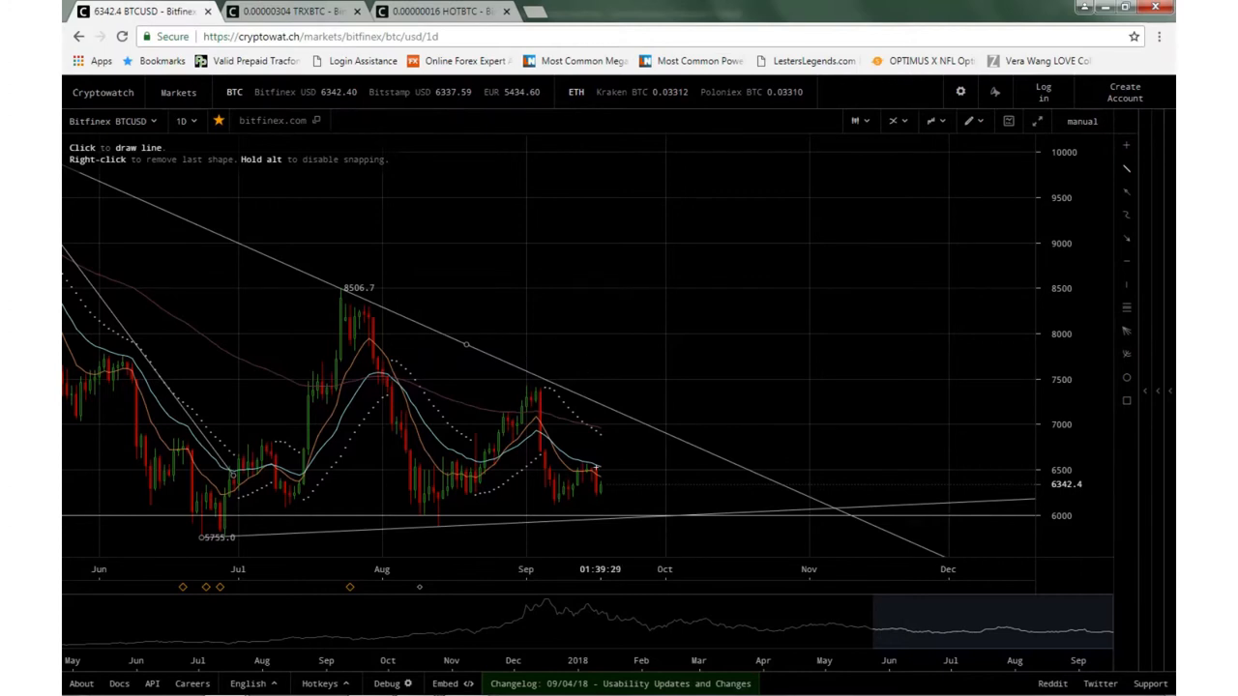
{"action": "mouse_move", "coordinate": [740, 159]}
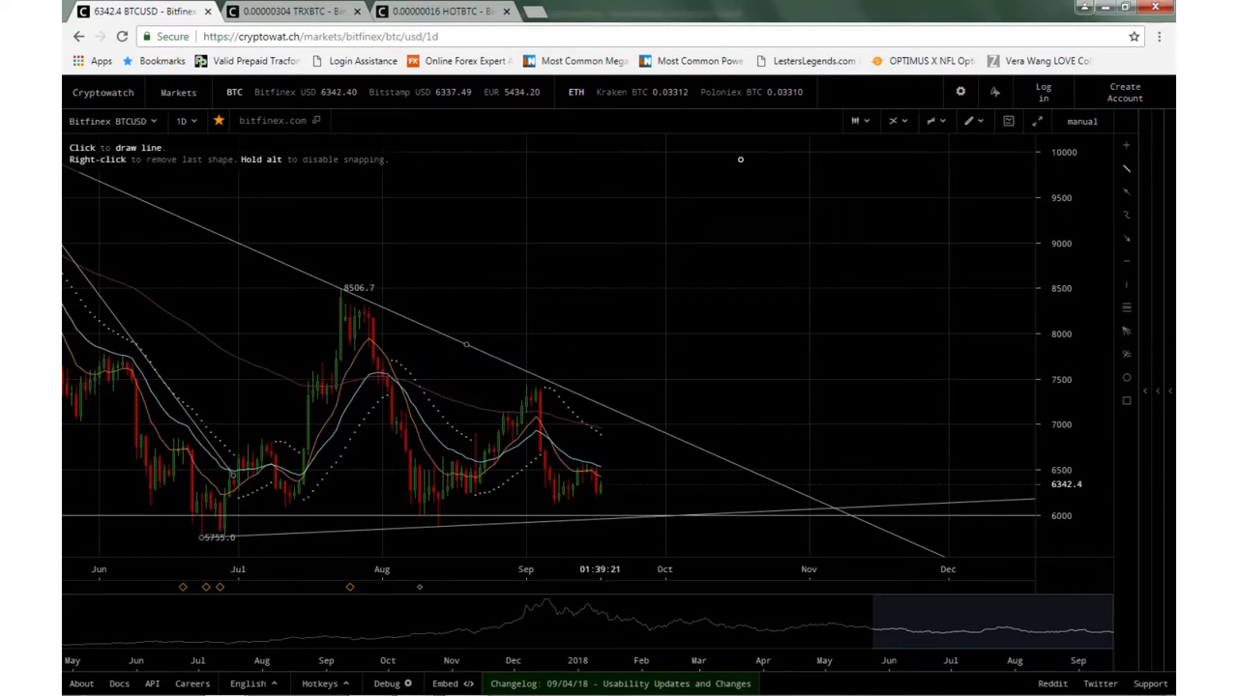
{"action": "mouse_move", "coordinate": [808, 359]}
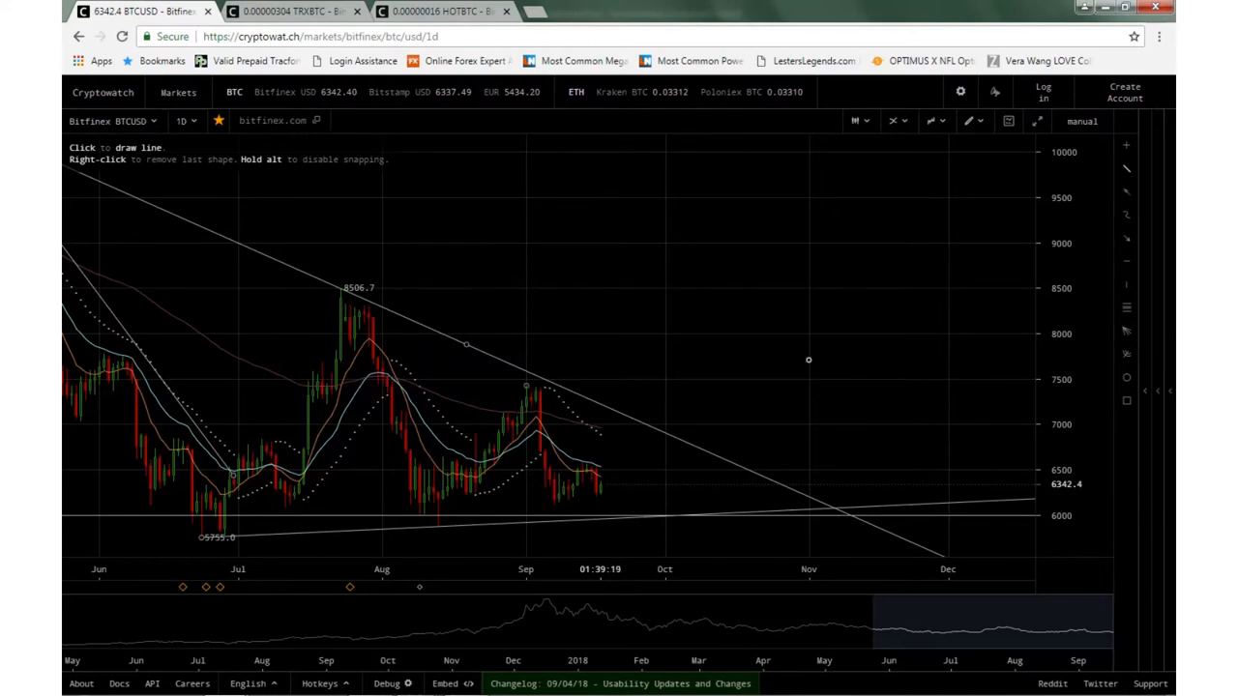
{"action": "mouse_move", "coordinate": [771, 519]}
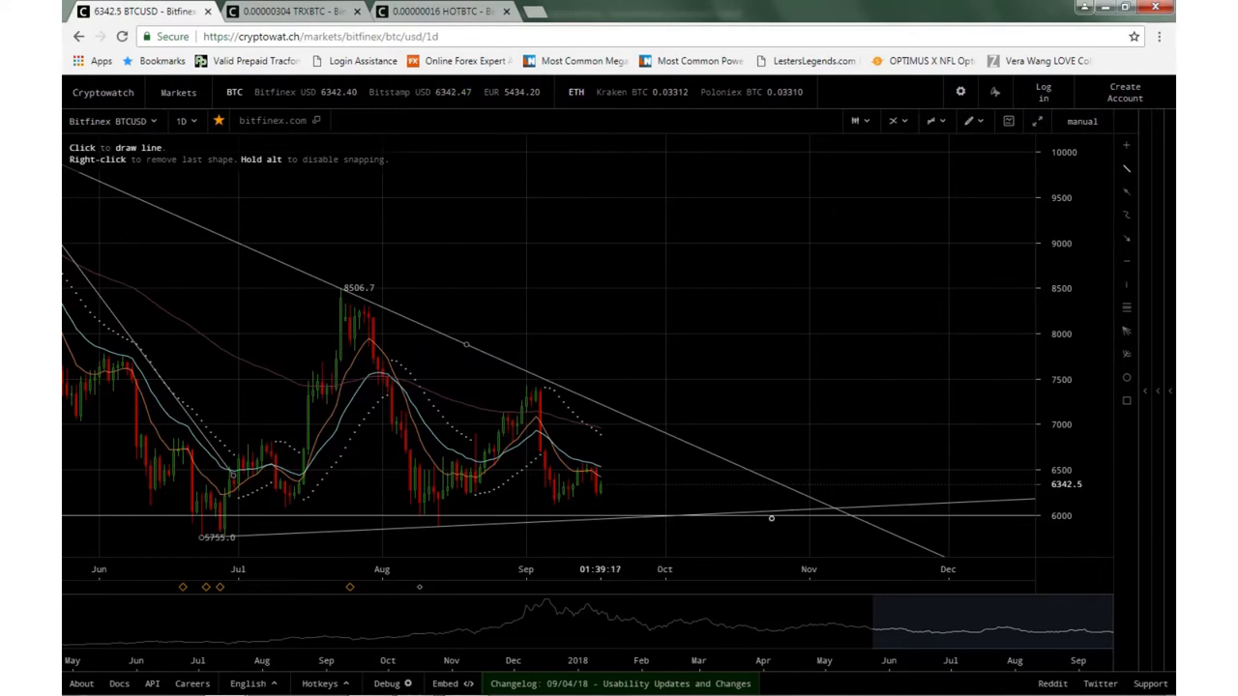
{"action": "mouse_move", "coordinate": [797, 411]}
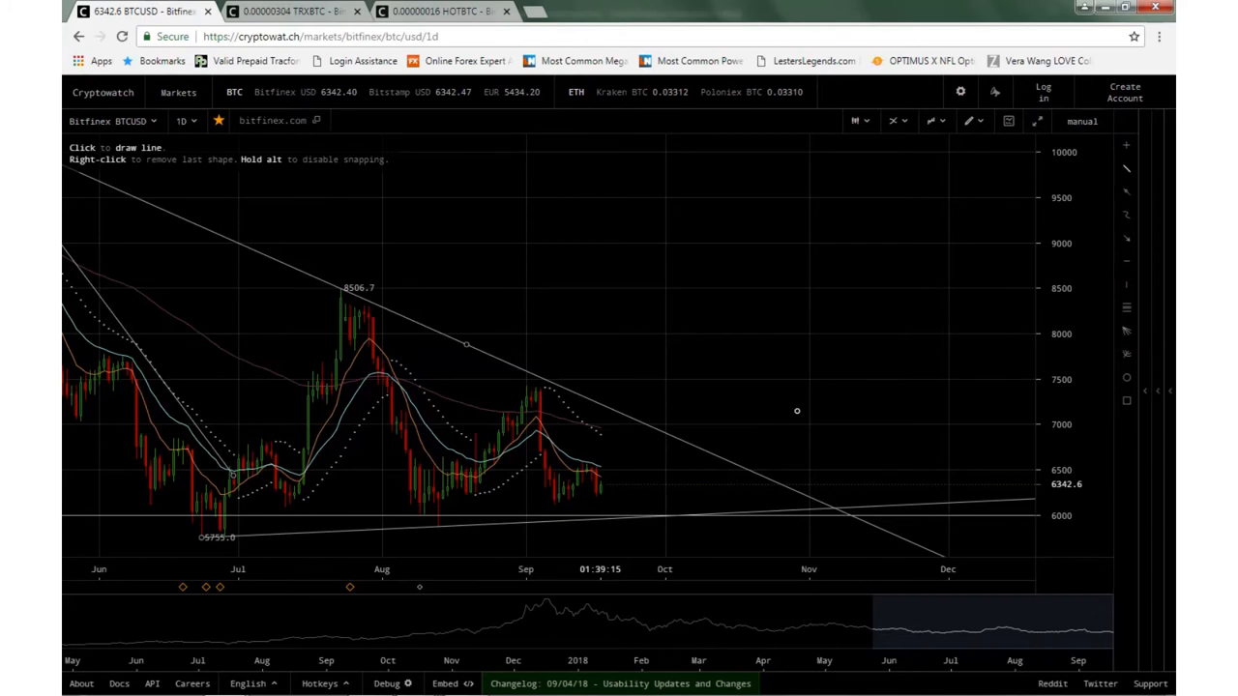